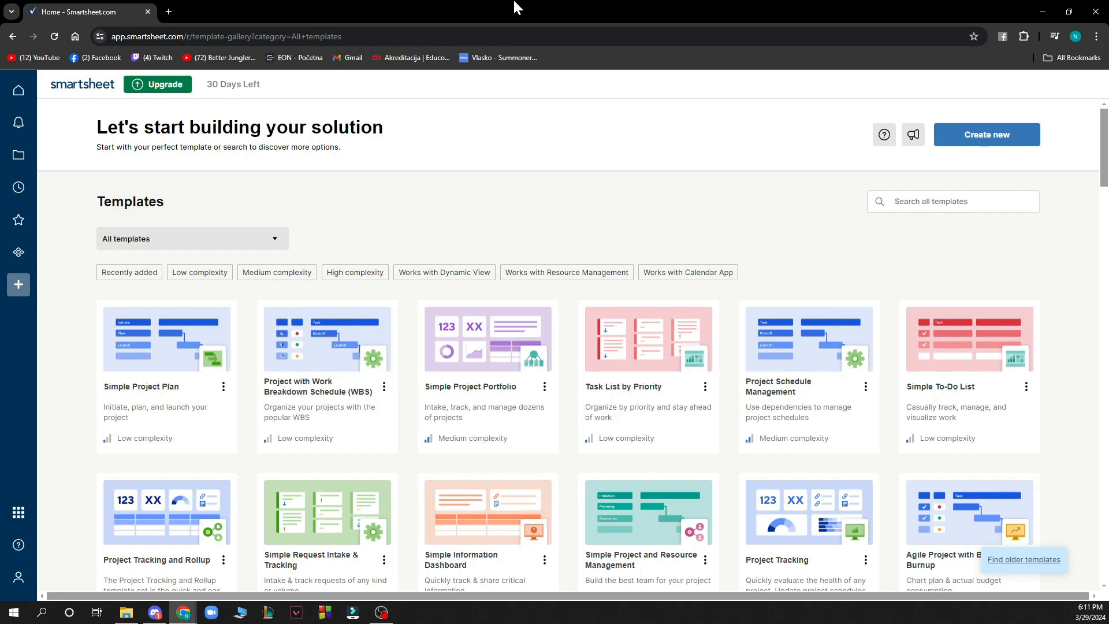
mouse_move(27, 116)
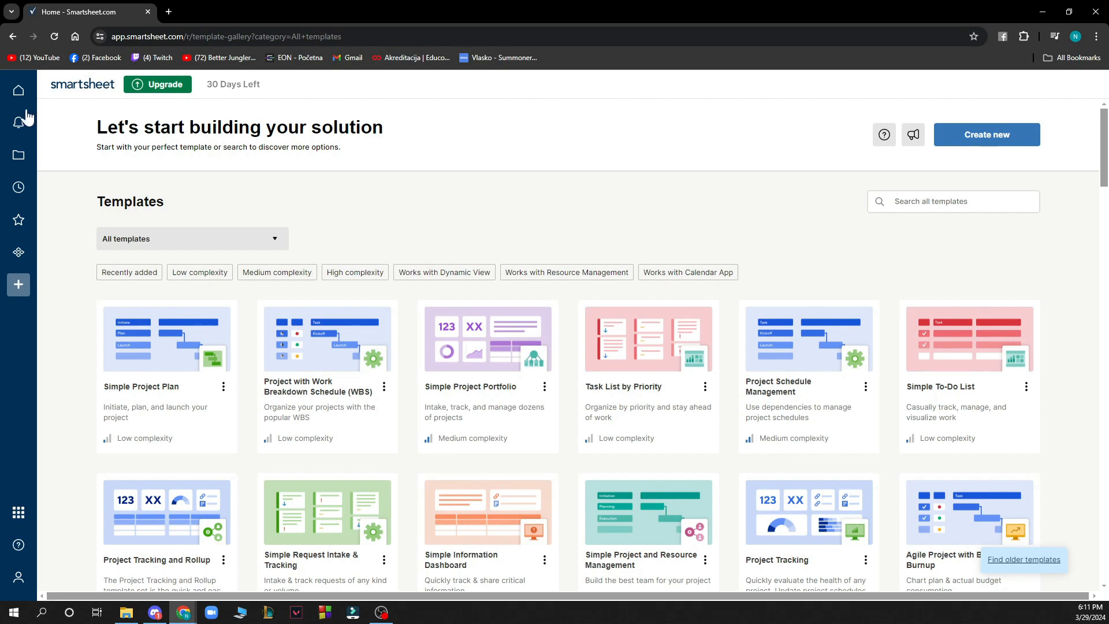
- Visit Home, the empty Notifications panel, then Browse with its empty Workspaces section
click(19, 90)
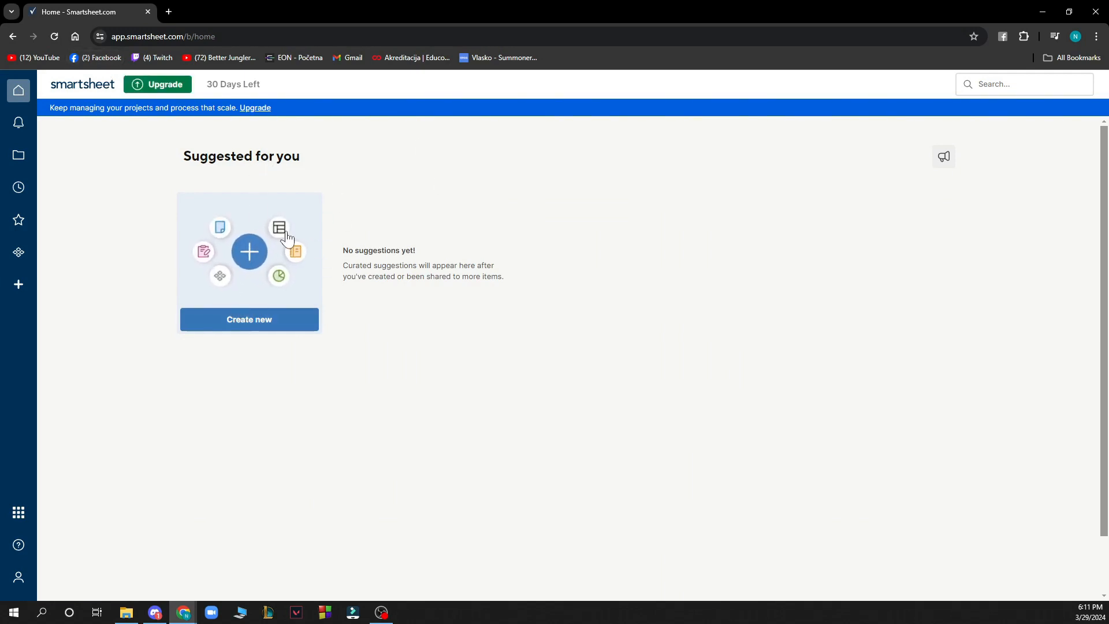
click(17, 122)
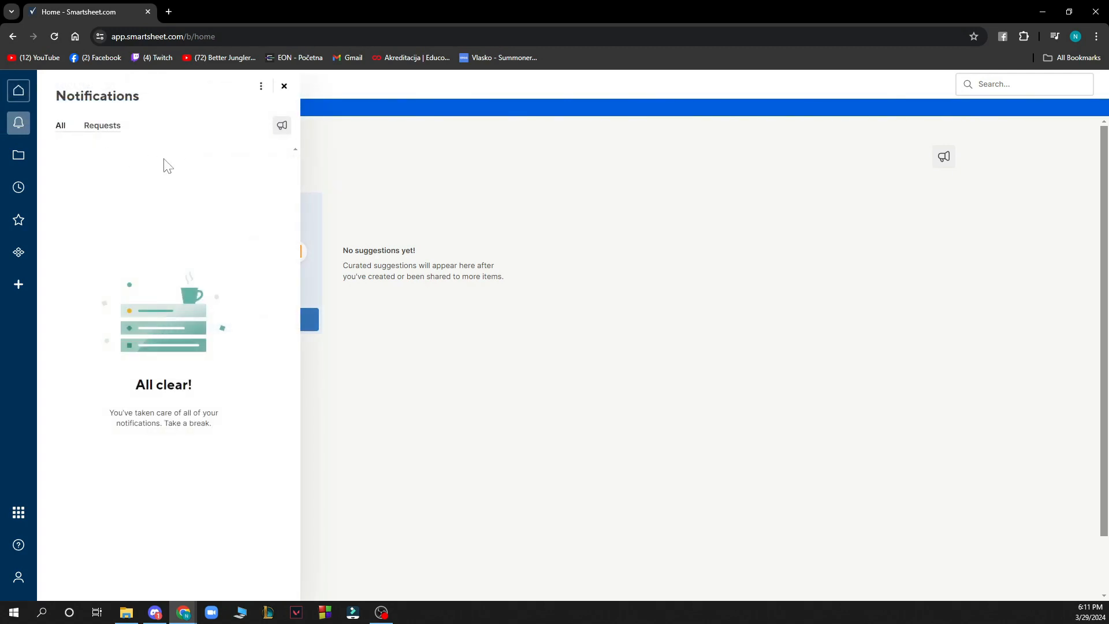
click(17, 155)
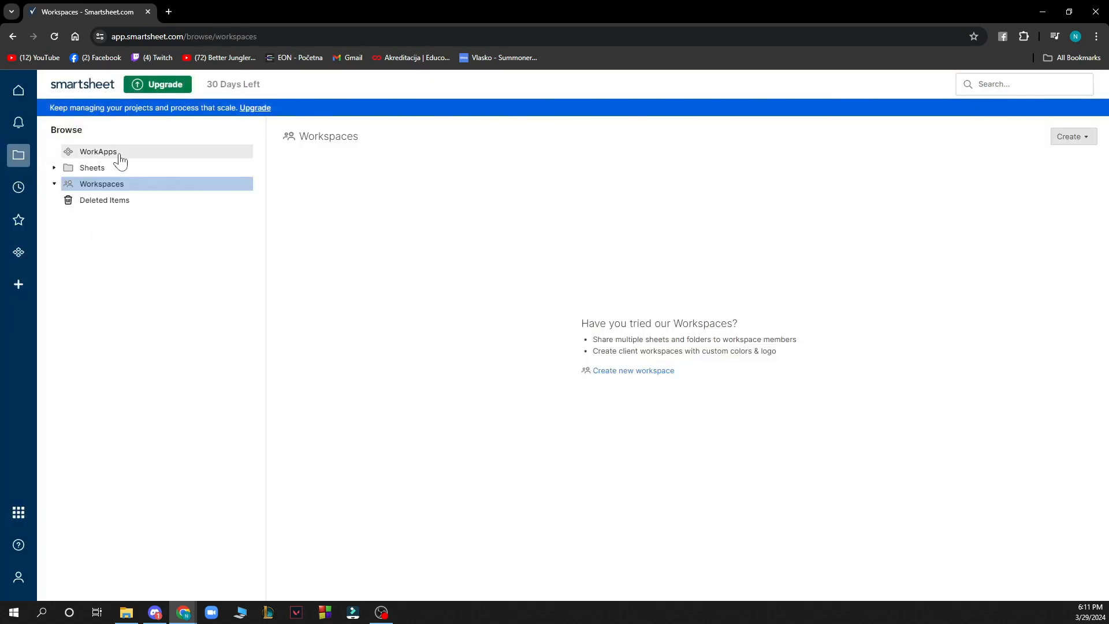
mouse_move(138, 191)
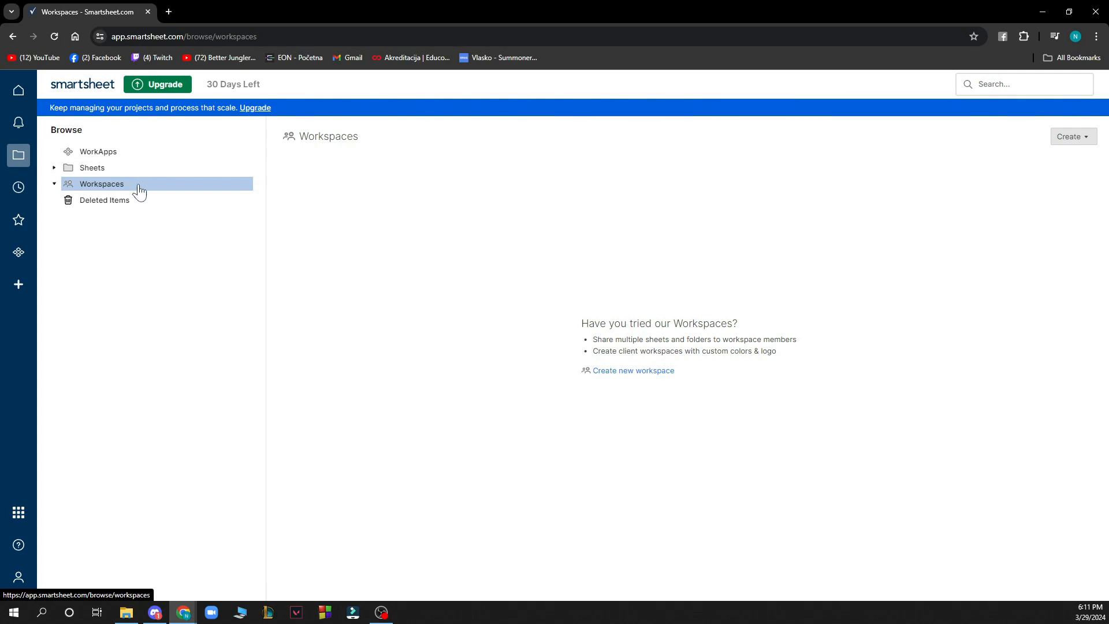
- Check the empty Recents and Favorites lists, then the WorkApps page with no apps
click(19, 187)
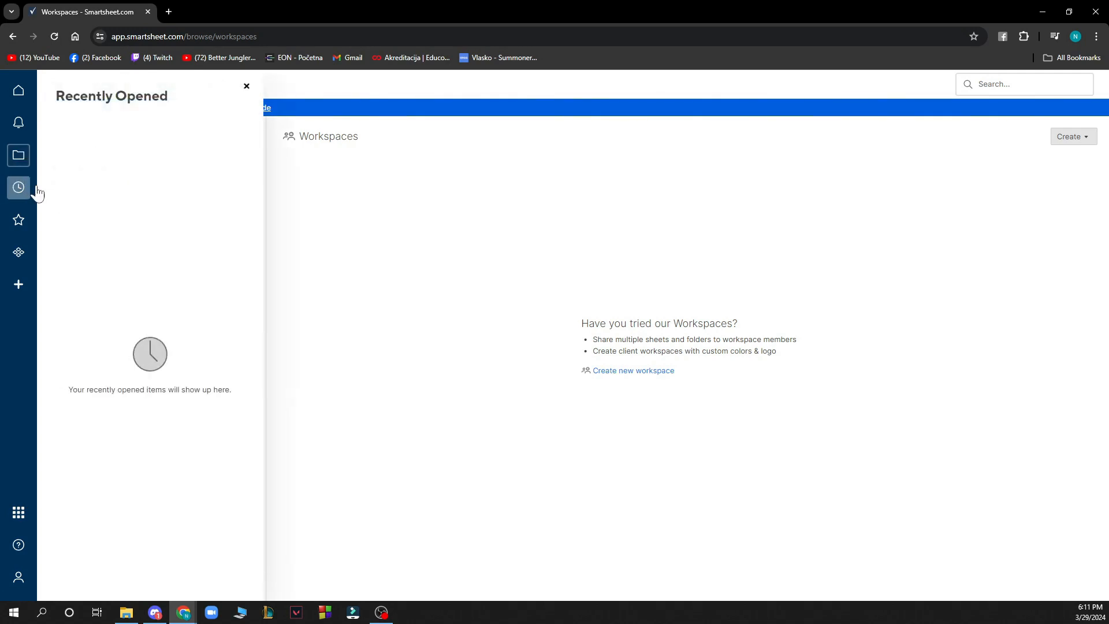
click(17, 219)
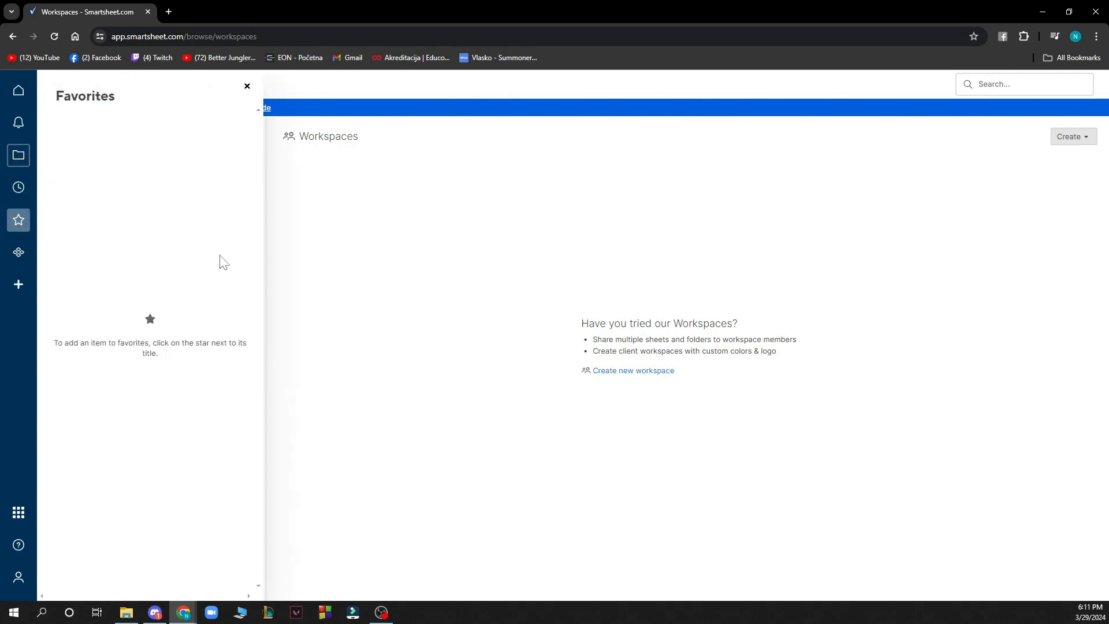
click(19, 253)
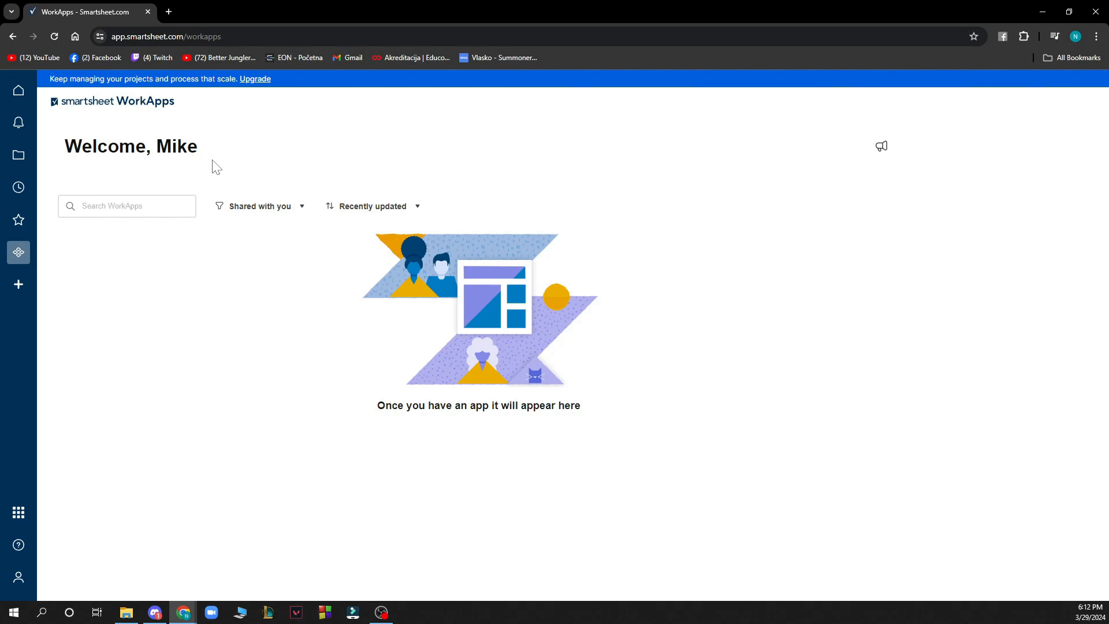
mouse_move(414, 211)
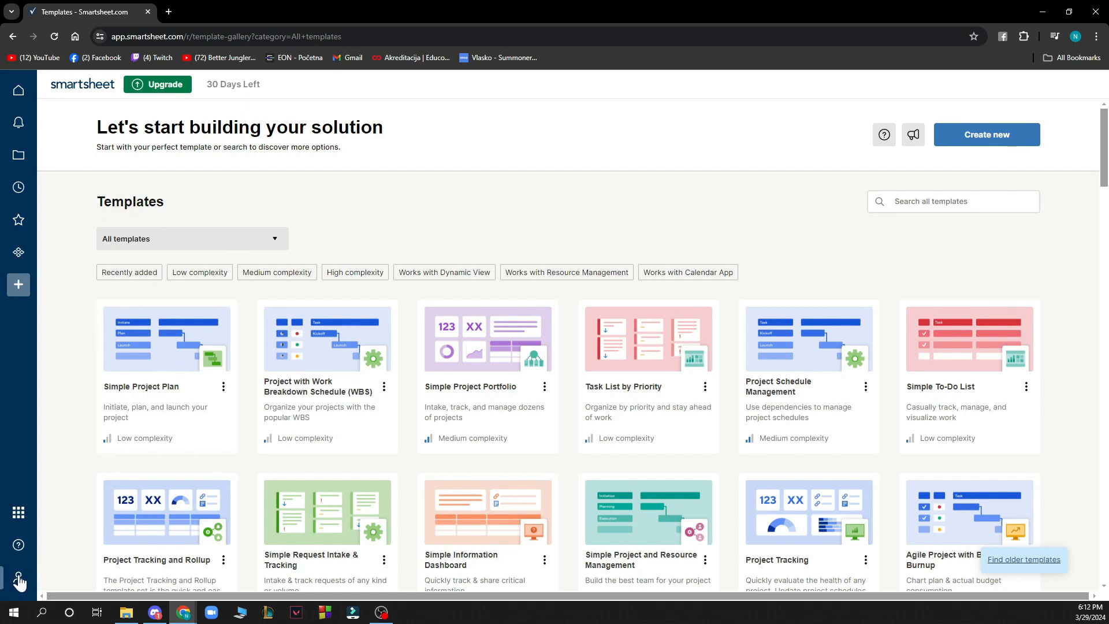
- Create a new blank Untitled grid sheet with a Primary Column and five empty columns
click(17, 577)
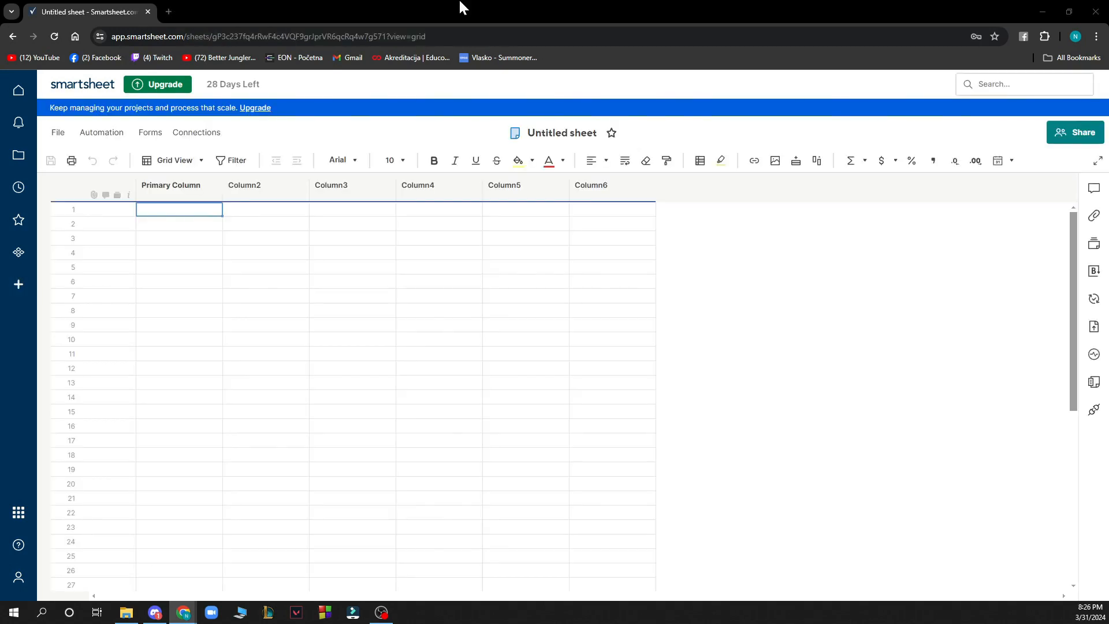
mouse_move(588, 7)
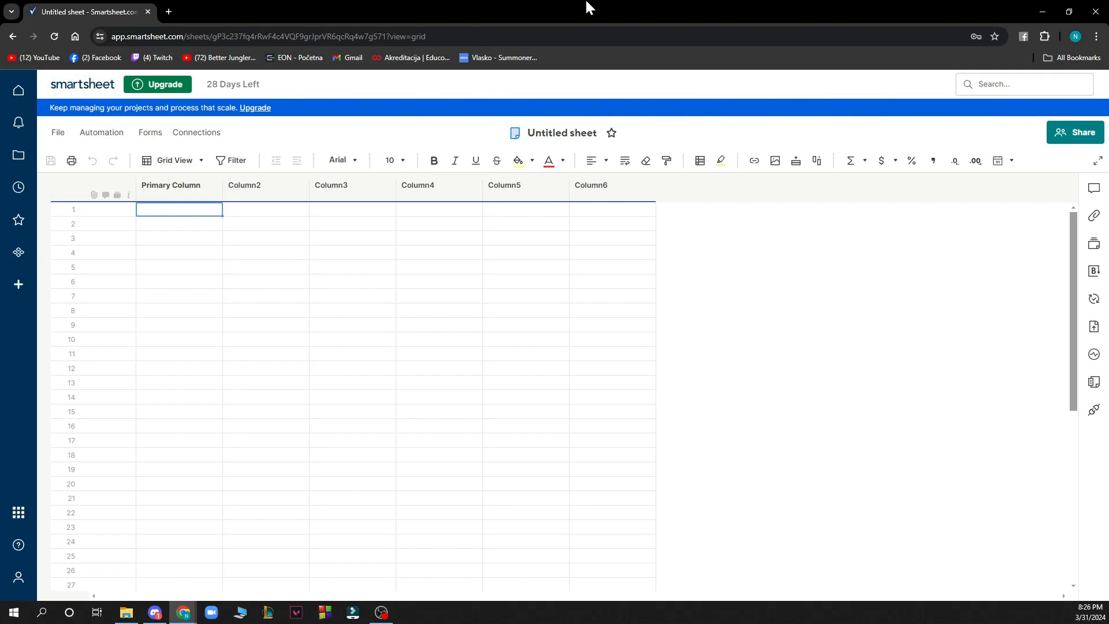
mouse_move(640, 258)
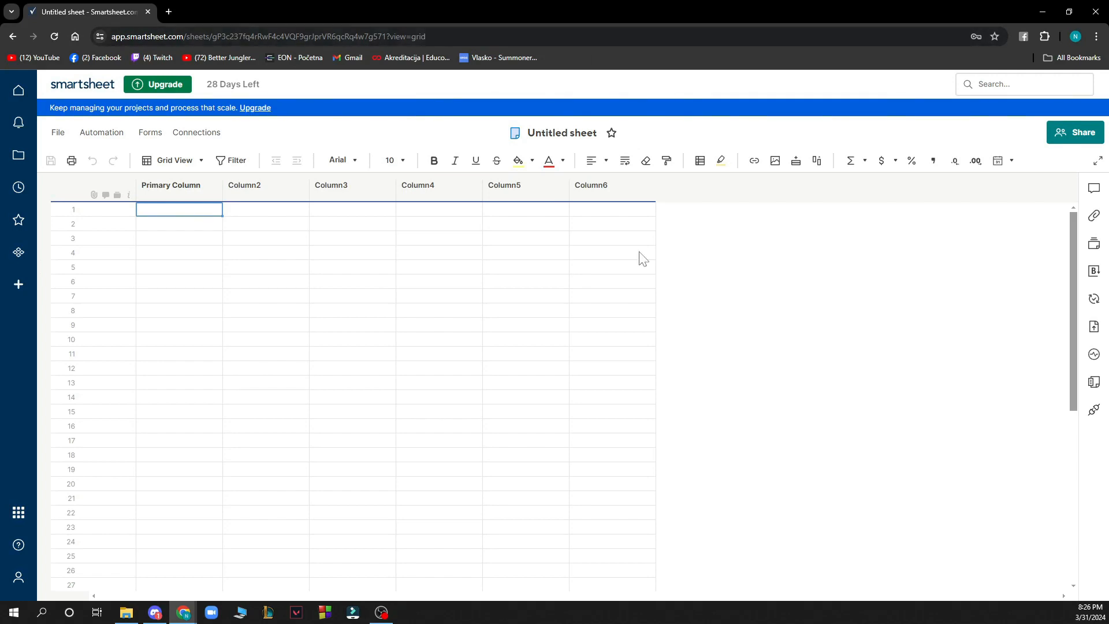